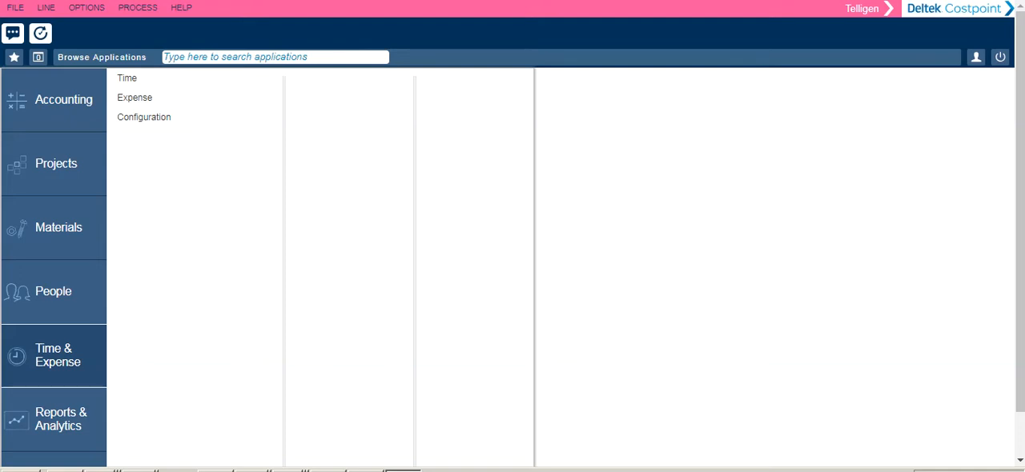
{"action": "mouse_move", "coordinate": [50, 369]}
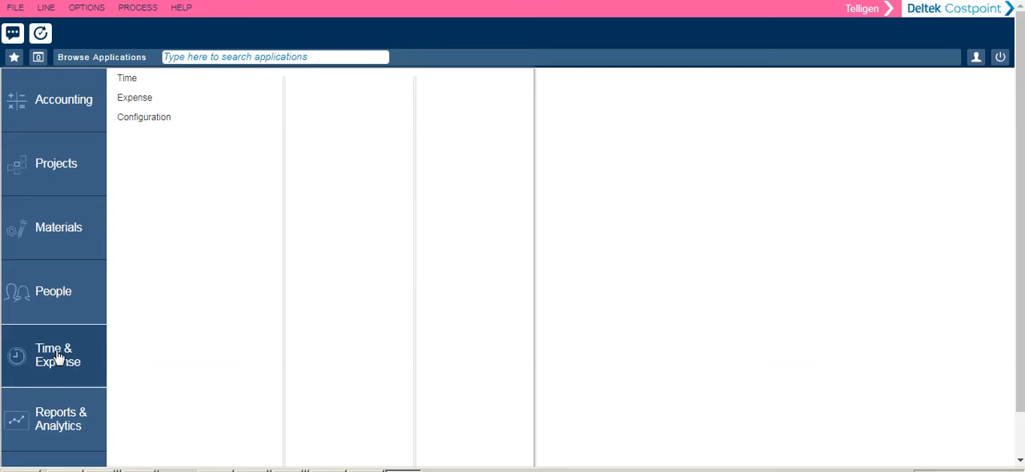
{"action": "mouse_move", "coordinate": [127, 77]}
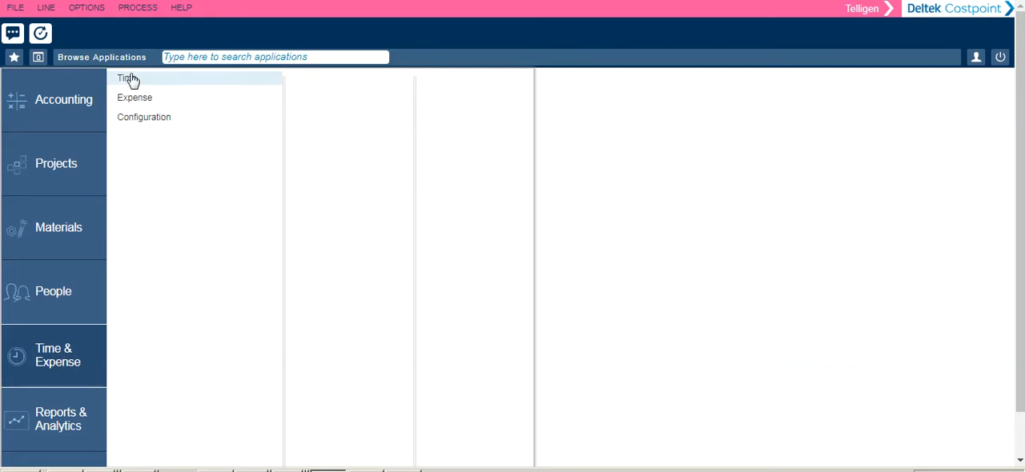
{"action": "mouse_move", "coordinate": [126, 78]}
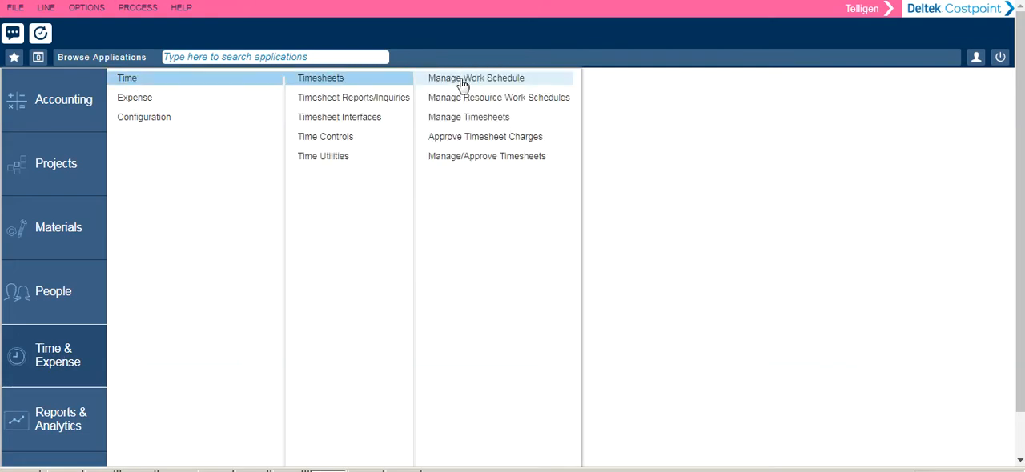
Open Manage Work Schedule and scroll the October 2018 grid to the week ending 10/31/2018.
{"action": "left_click", "coordinate": [476, 78]}
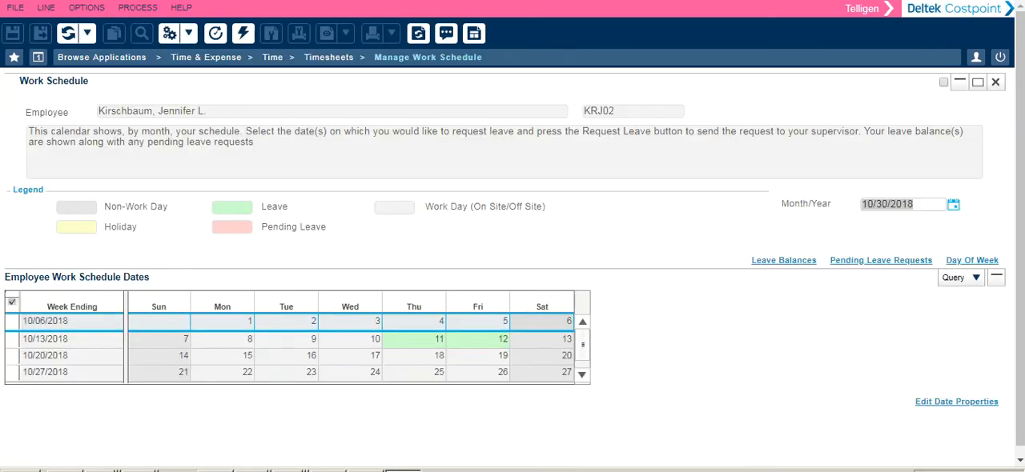
{"action": "left_click", "coordinate": [583, 302]}
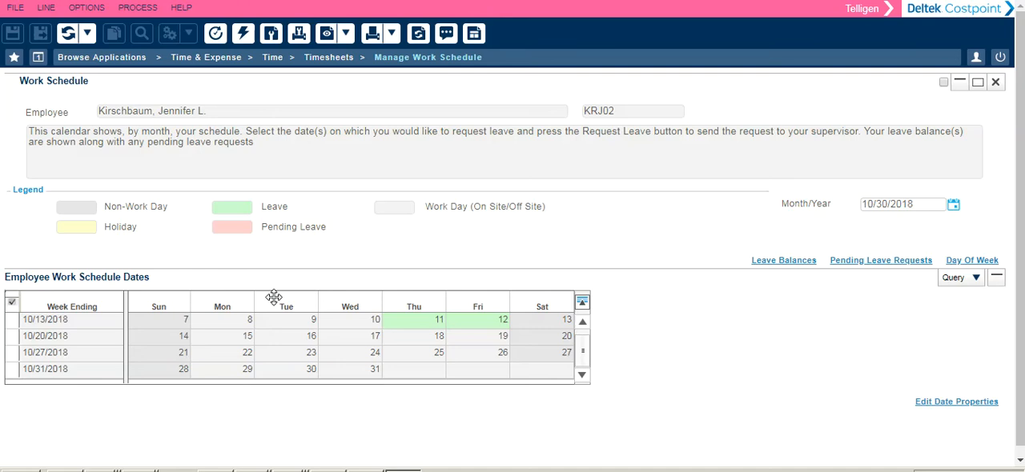
{"action": "mouse_move", "coordinate": [605, 407]}
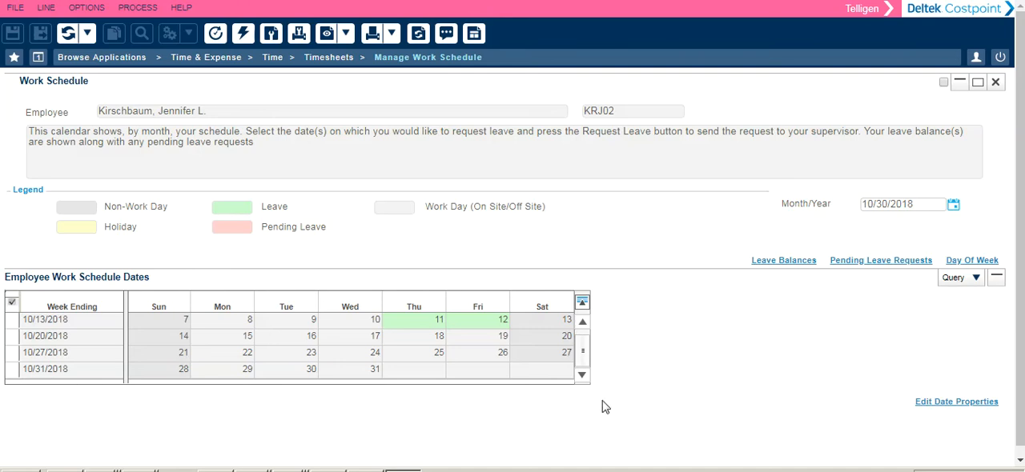
{"action": "mouse_move", "coordinate": [494, 249]}
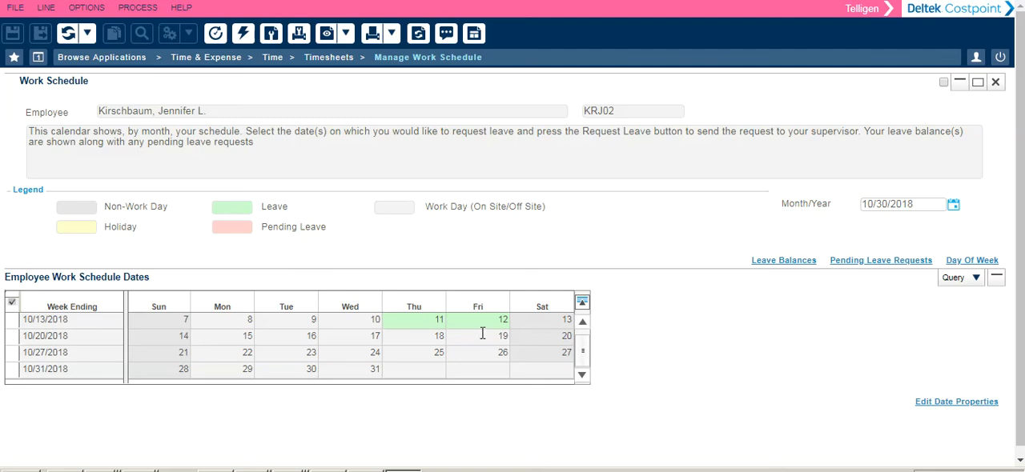
{"action": "mouse_move", "coordinate": [412, 334]}
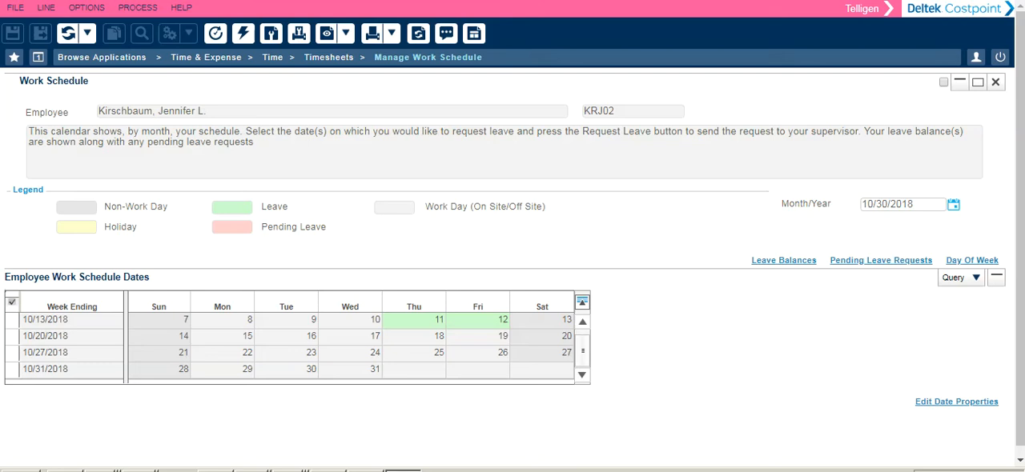
{"action": "mouse_move", "coordinate": [735, 231]}
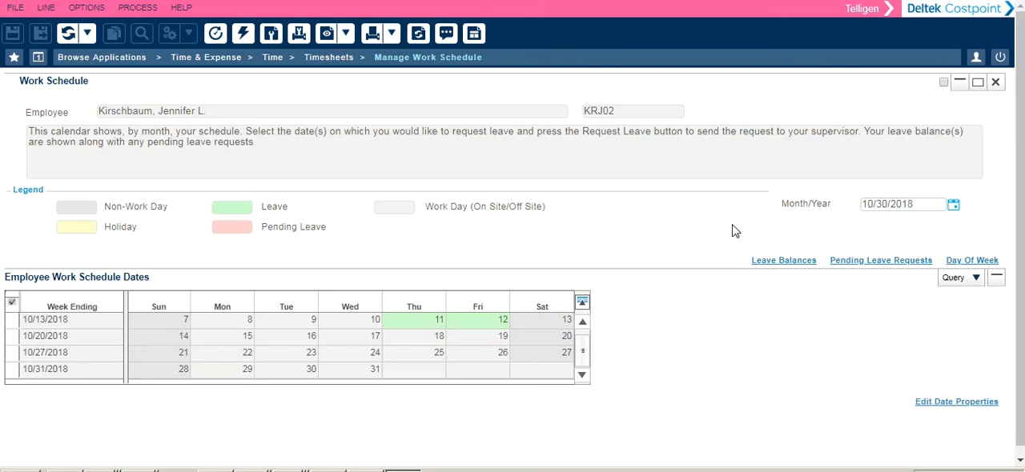
{"action": "mouse_move", "coordinate": [954, 205]}
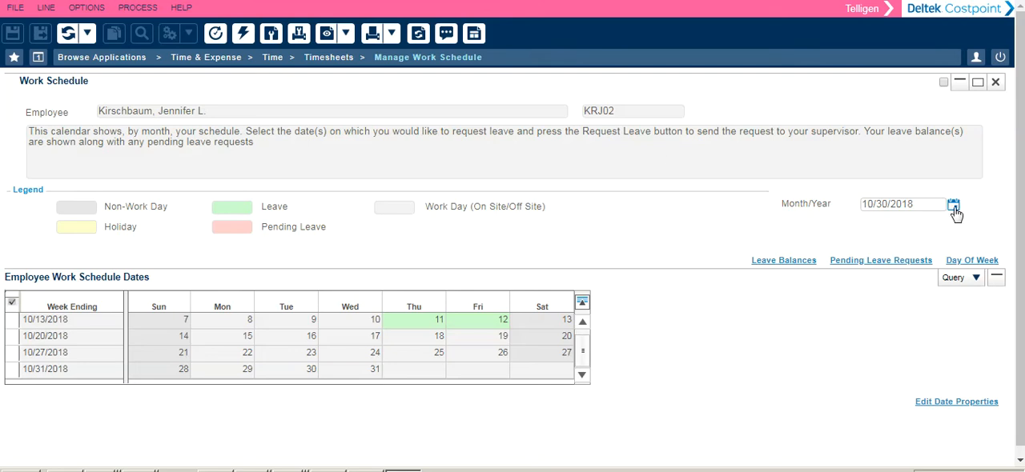
Set the schedule's month/year date to 11/14/2018 to show the November 2018 calendar.
{"action": "left_click", "coordinate": [954, 204]}
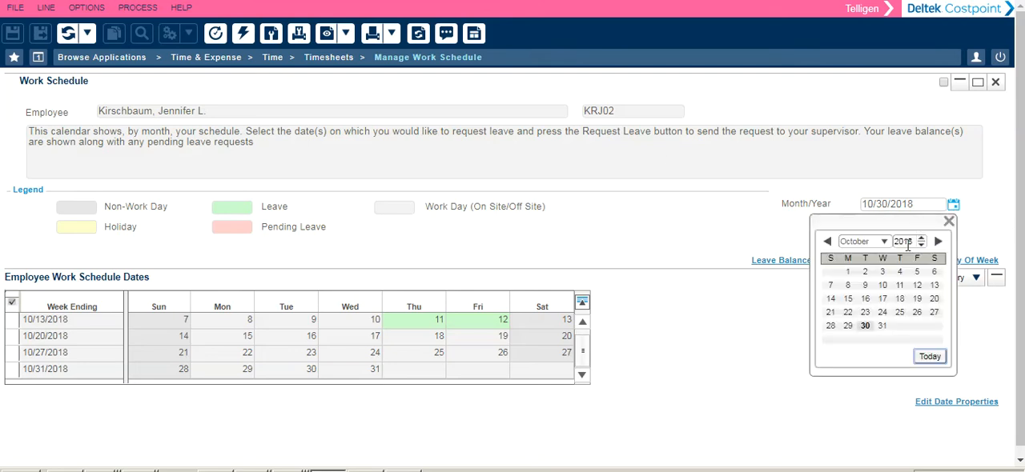
{"action": "left_click", "coordinate": [938, 241]}
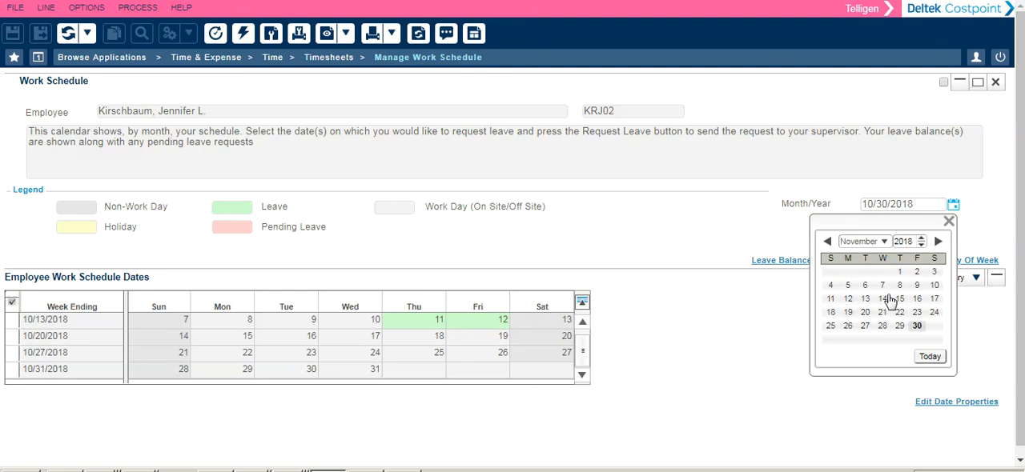
{"action": "left_click", "coordinate": [883, 298]}
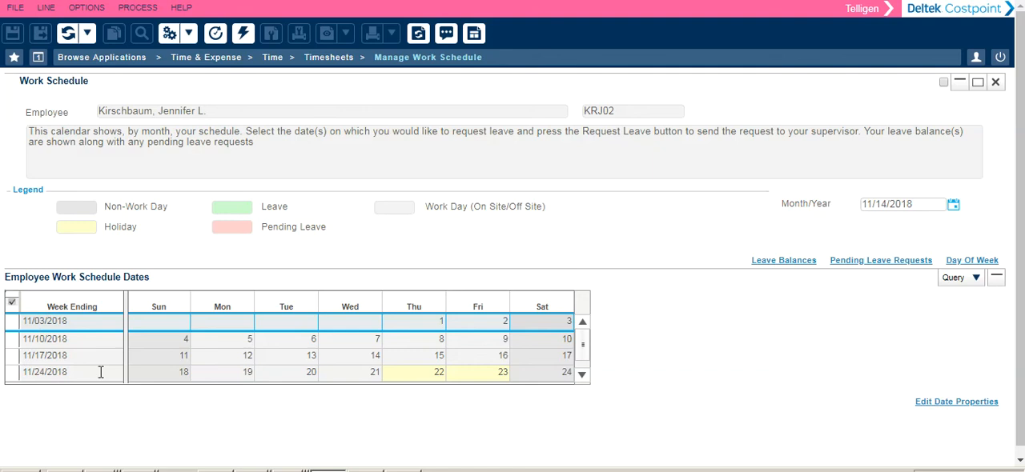
{"action": "mouse_move", "coordinate": [298, 377]}
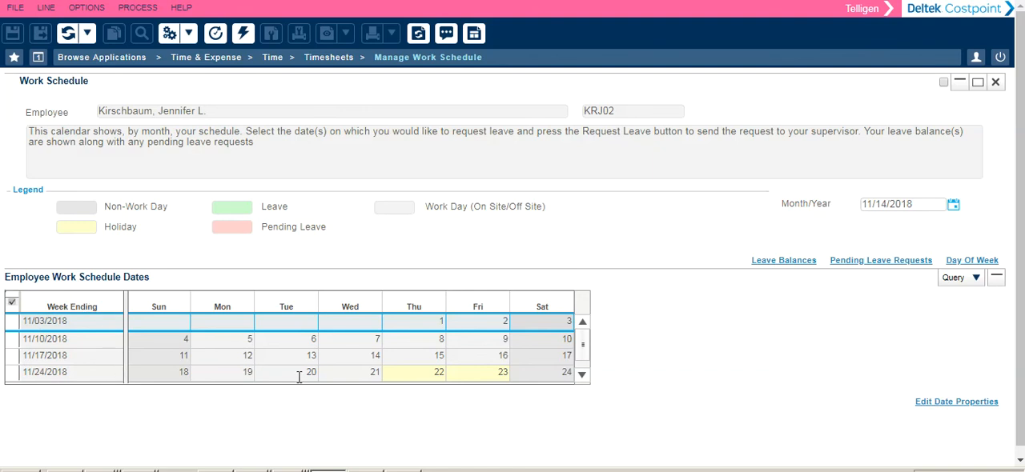
{"action": "left_click", "coordinate": [582, 303]}
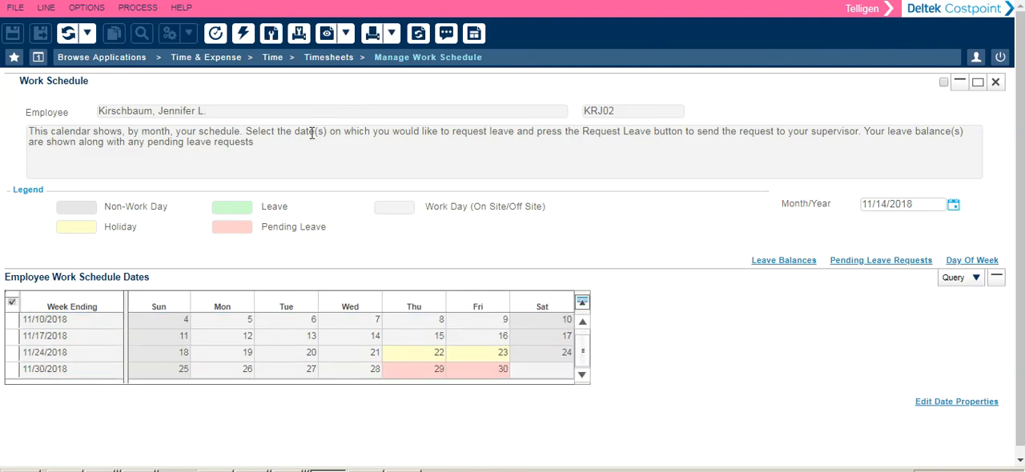
{"action": "mouse_move", "coordinate": [561, 226]}
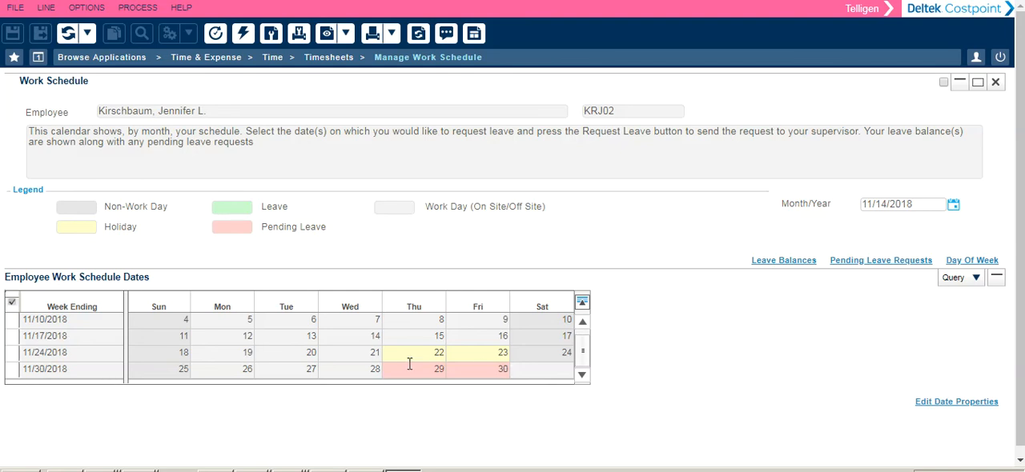
{"action": "mouse_move", "coordinate": [881, 277]}
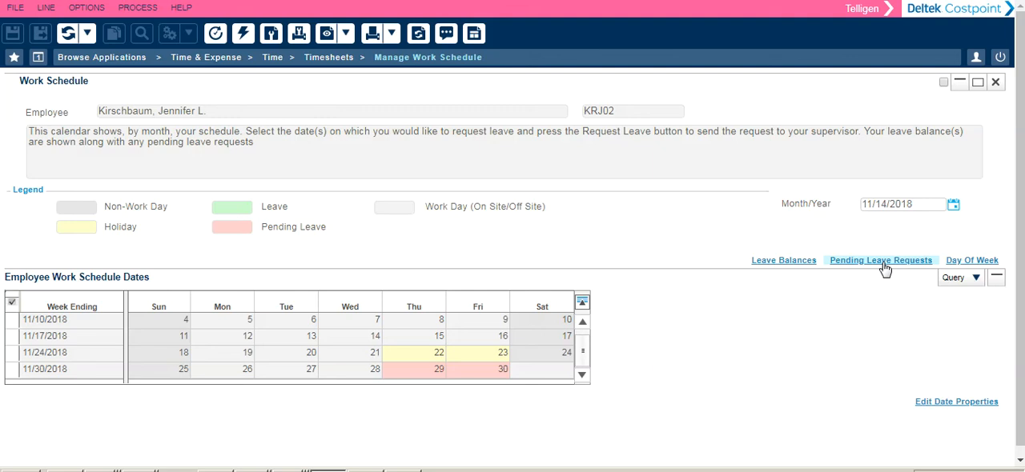
{"action": "left_click", "coordinate": [880, 260]}
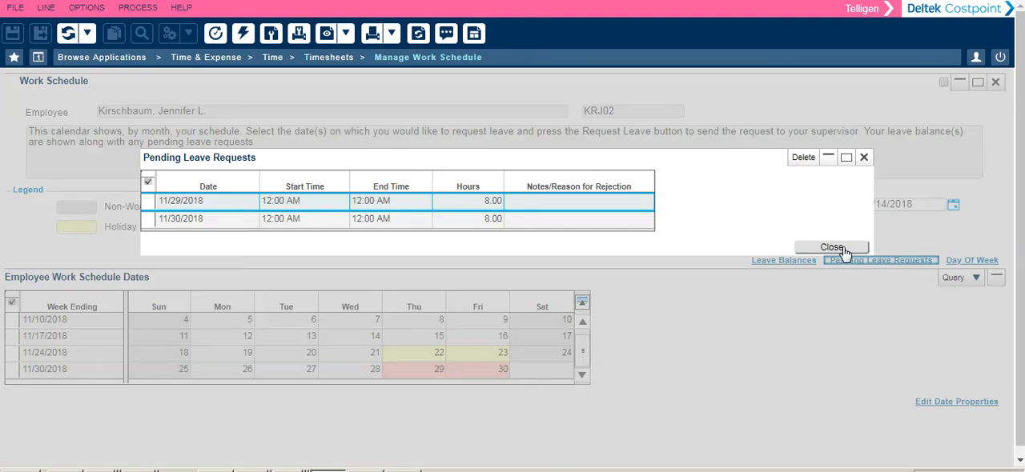
{"action": "left_click", "coordinate": [831, 246]}
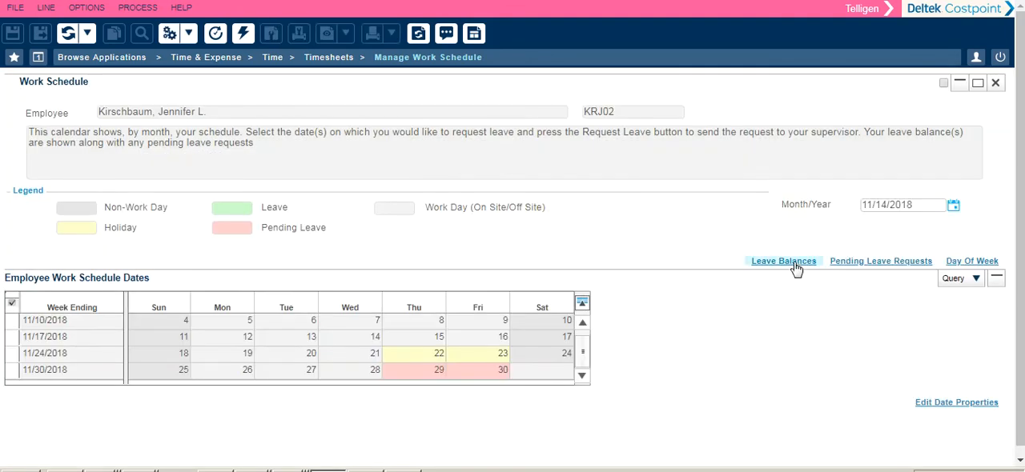
Show the employee's Holiday, PTO and Volunteer leave balances.
{"action": "left_click", "coordinate": [783, 262]}
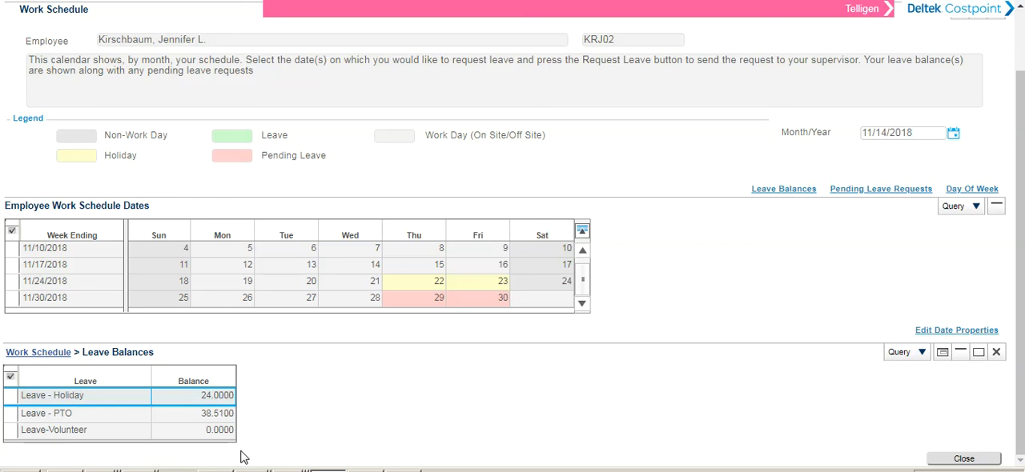
{"action": "mouse_move", "coordinate": [294, 387]}
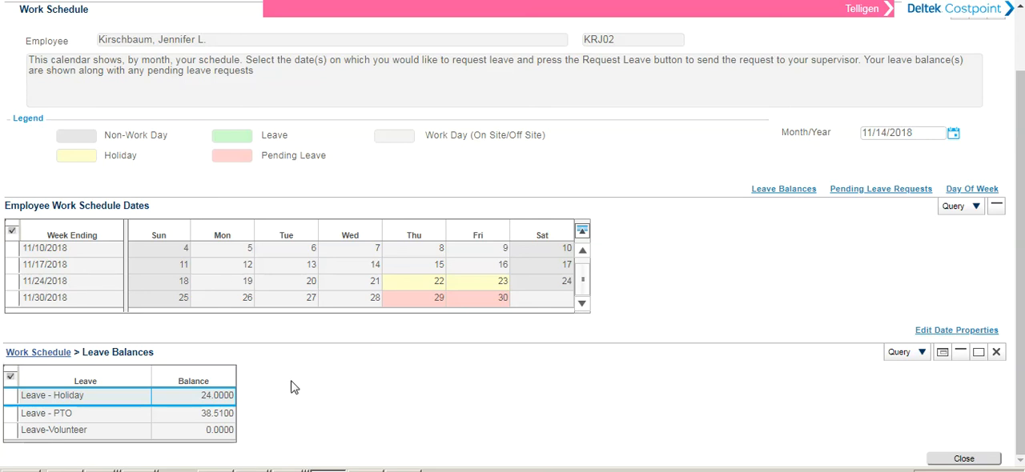
{"action": "mouse_move", "coordinate": [307, 388]}
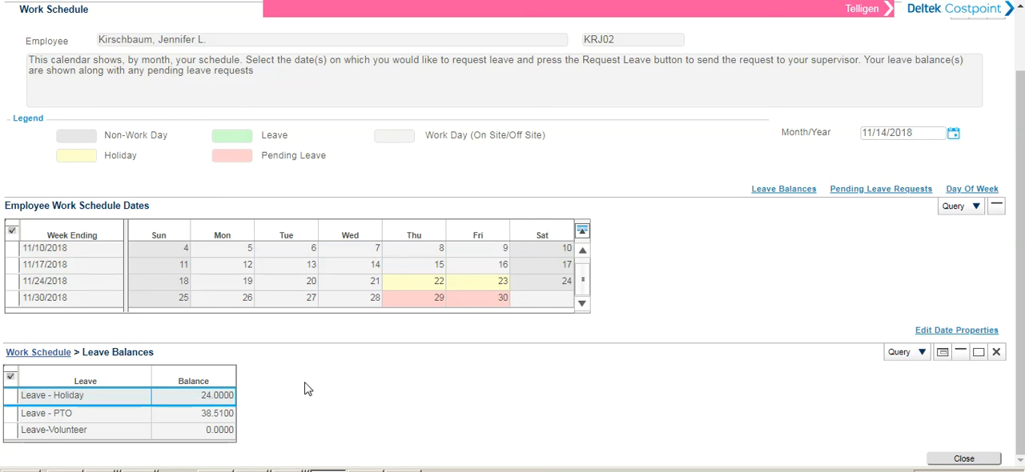